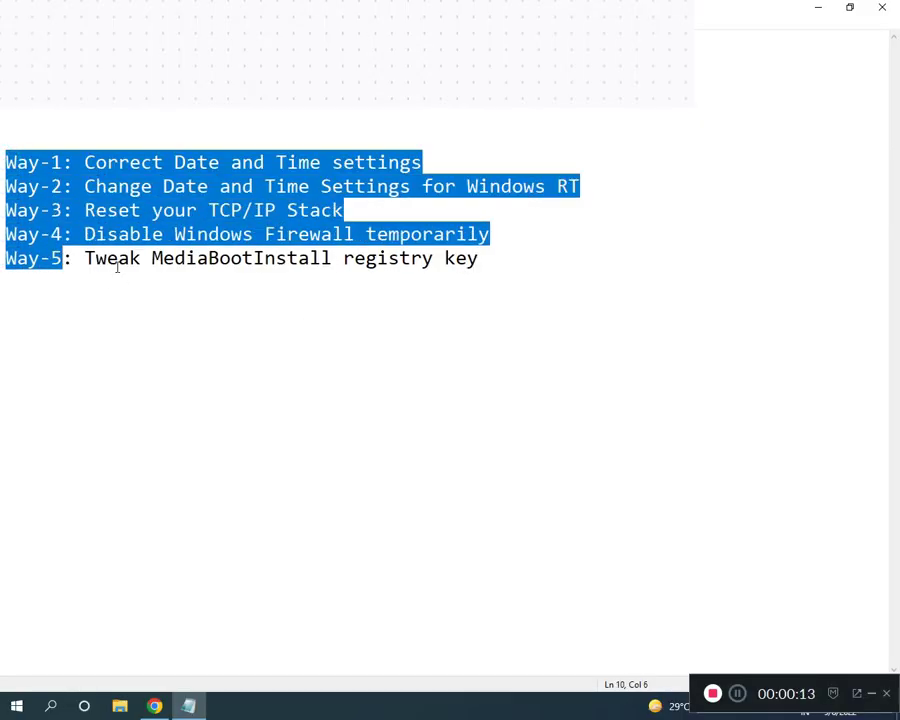
# Step: Search Start for the Control Panel (typing CON) and launch it
pyautogui.click(112, 186)
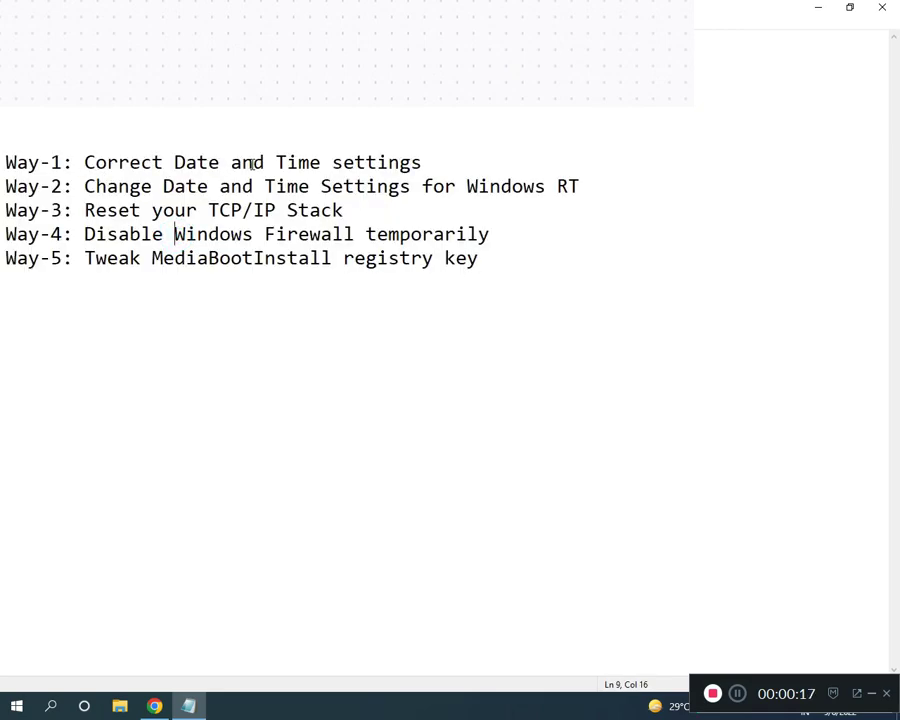
pyautogui.moveTo(470, 128)
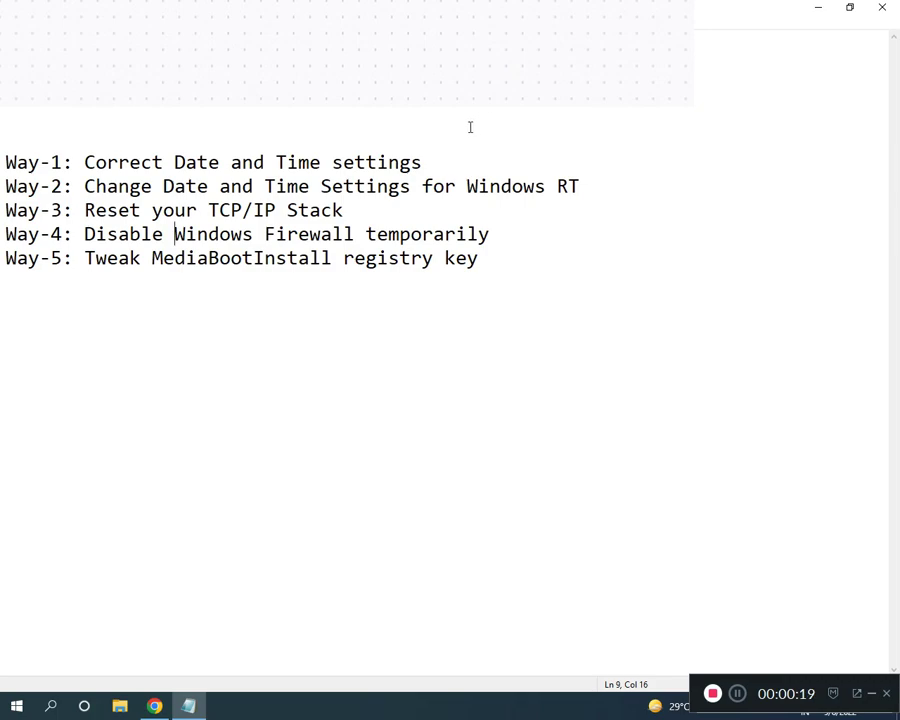
pyautogui.click(16, 706)
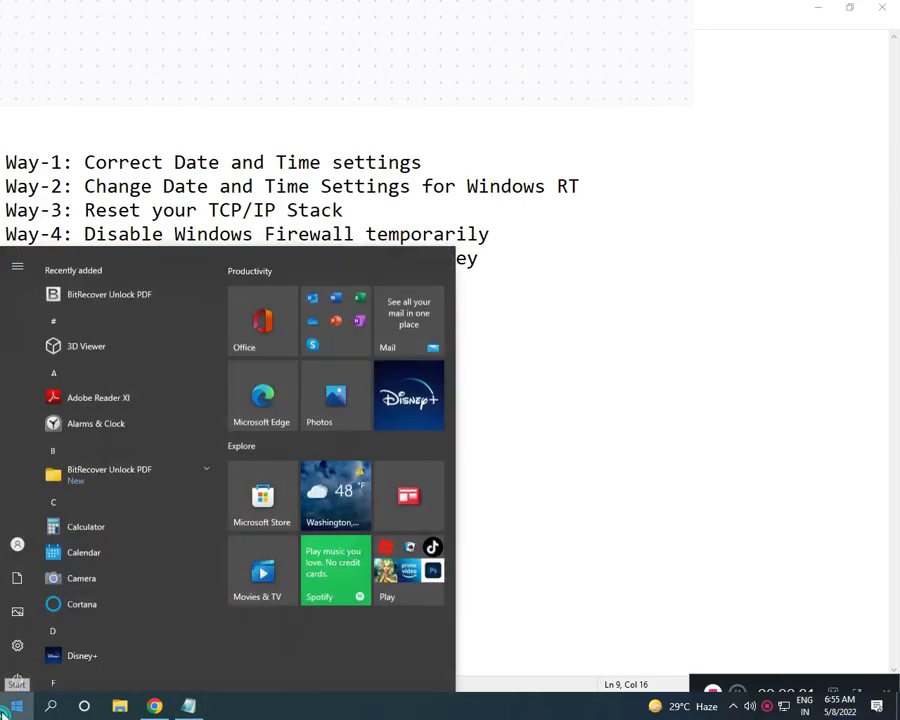
pyautogui.write('CON')
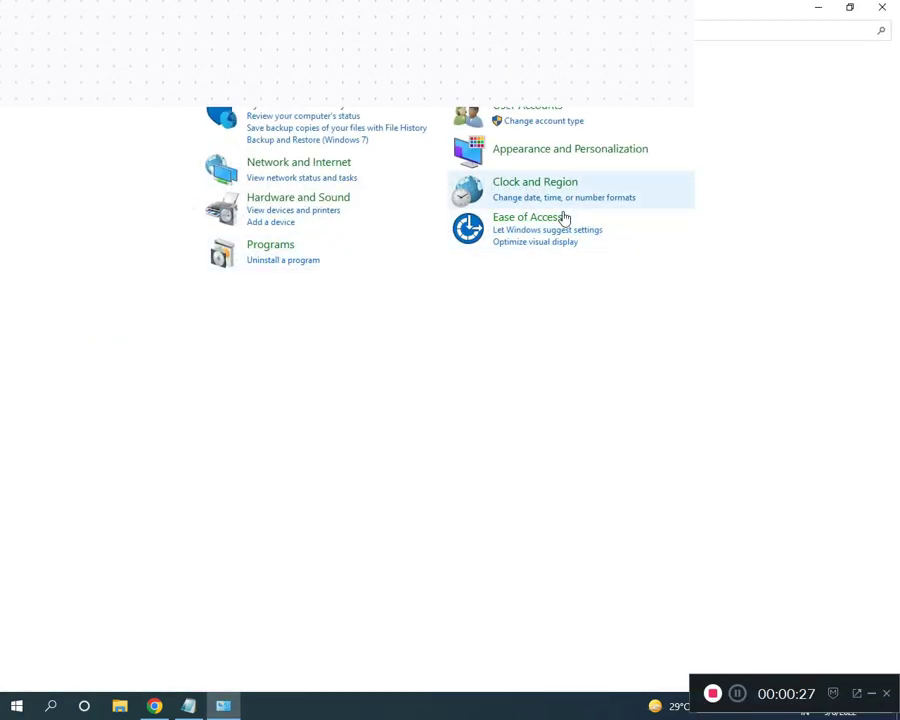
pyautogui.moveTo(534, 182)
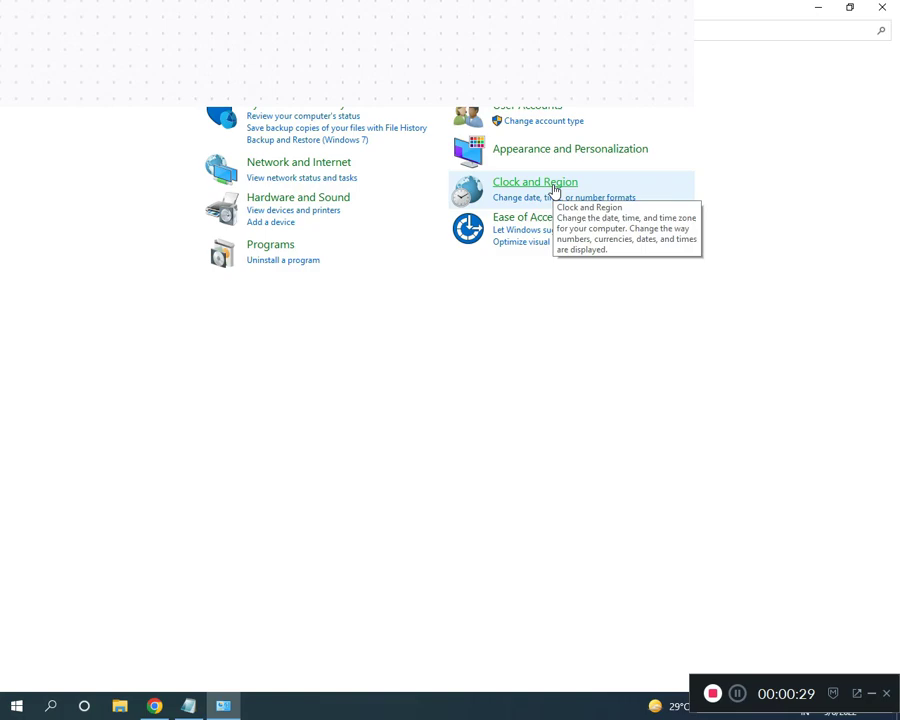
# Step: Go into Clock and Region and bring up the Date and Time window
pyautogui.click(534, 180)
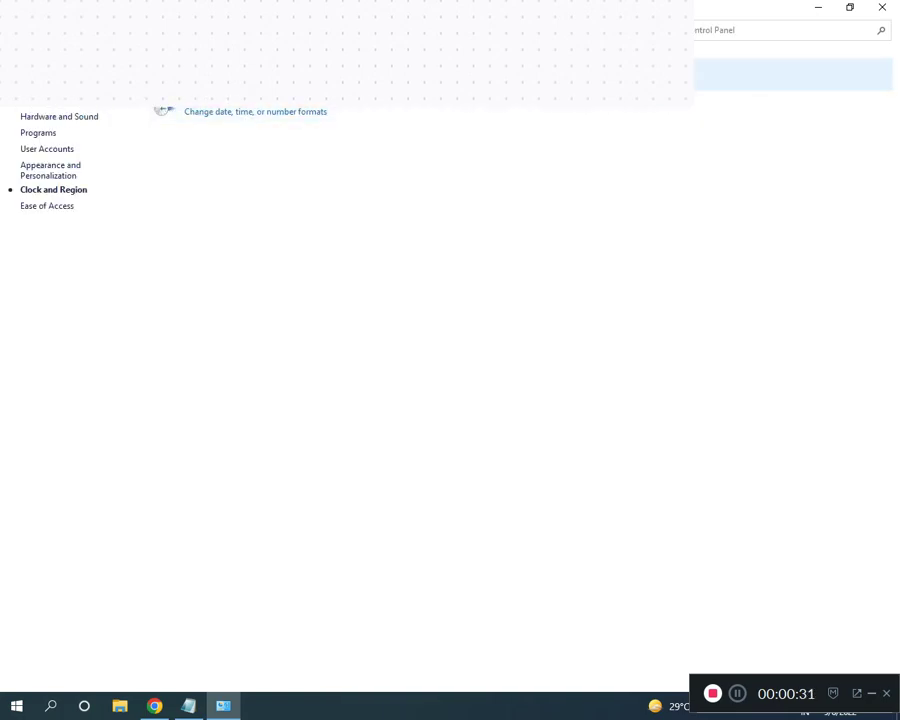
pyautogui.click(256, 112)
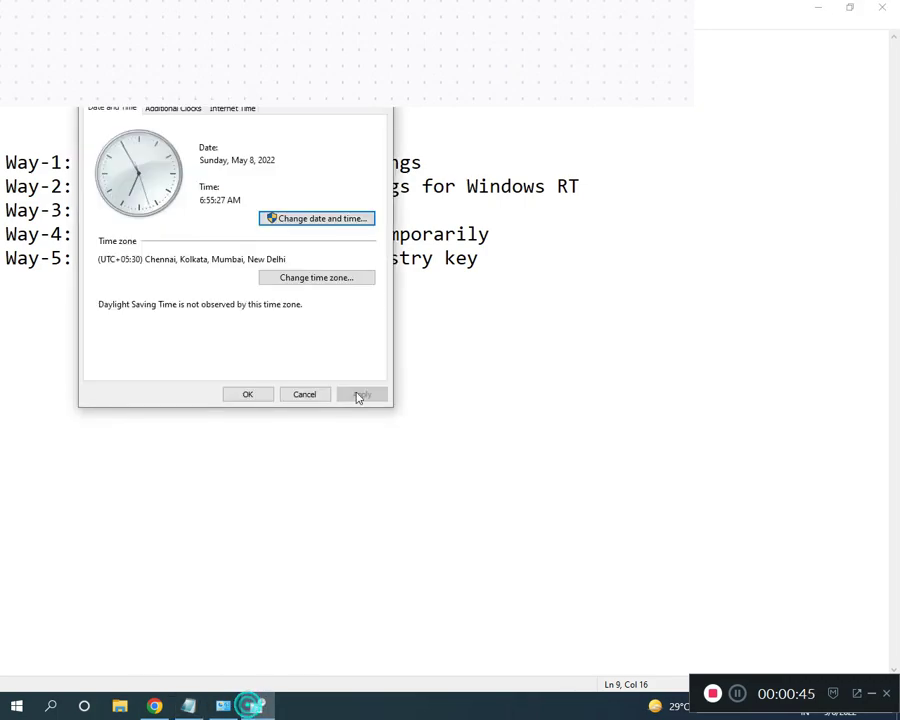
# Step: Check the time zone dialog shows UTC+05:30 India and close it unchanged
pyautogui.click(316, 276)
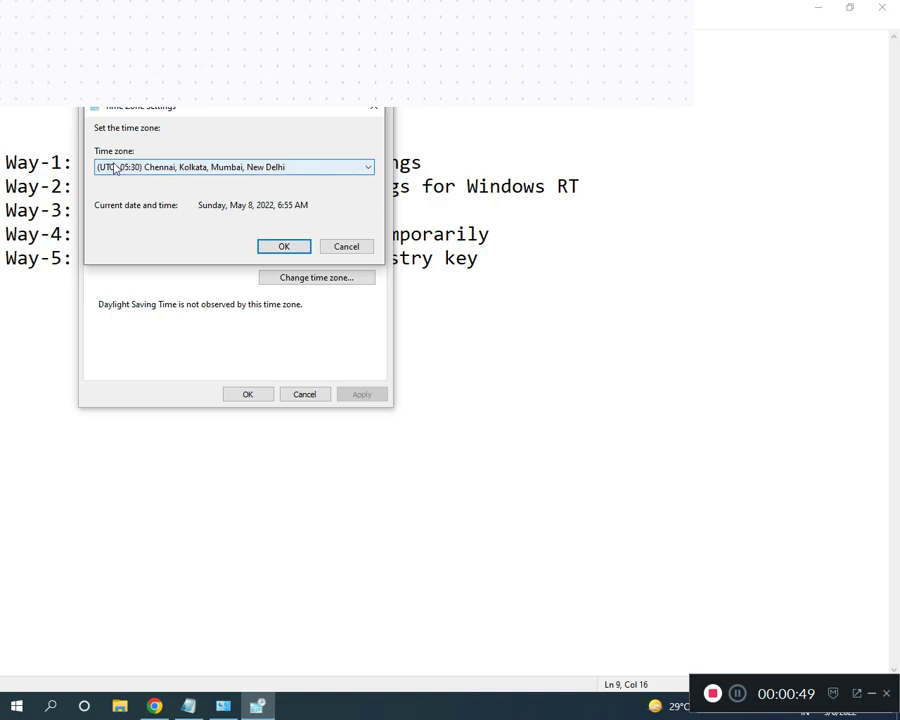
pyautogui.click(366, 166)
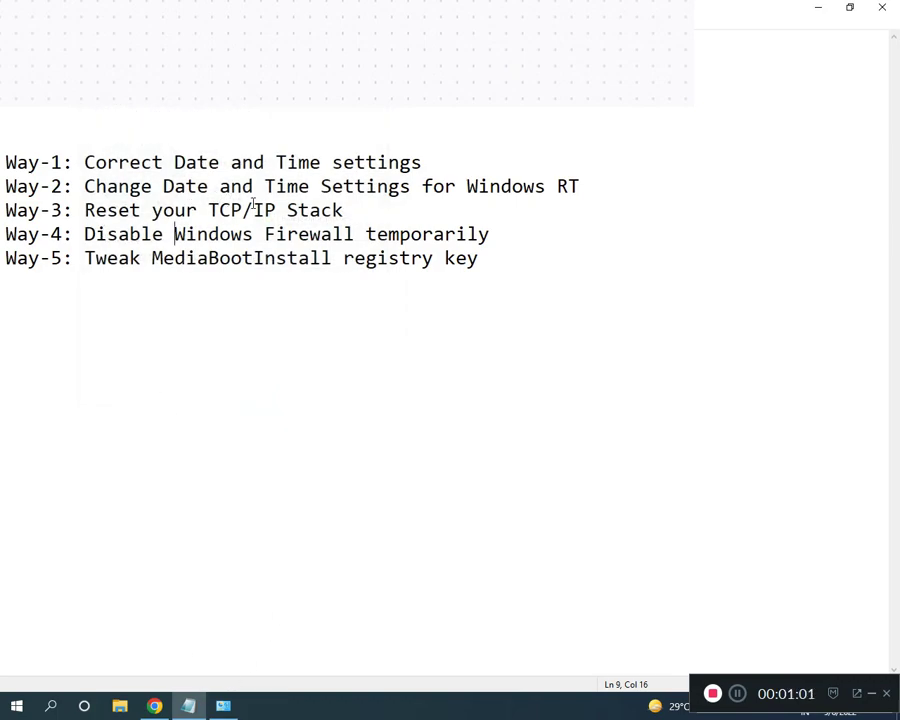
pyautogui.moveTo(228, 706)
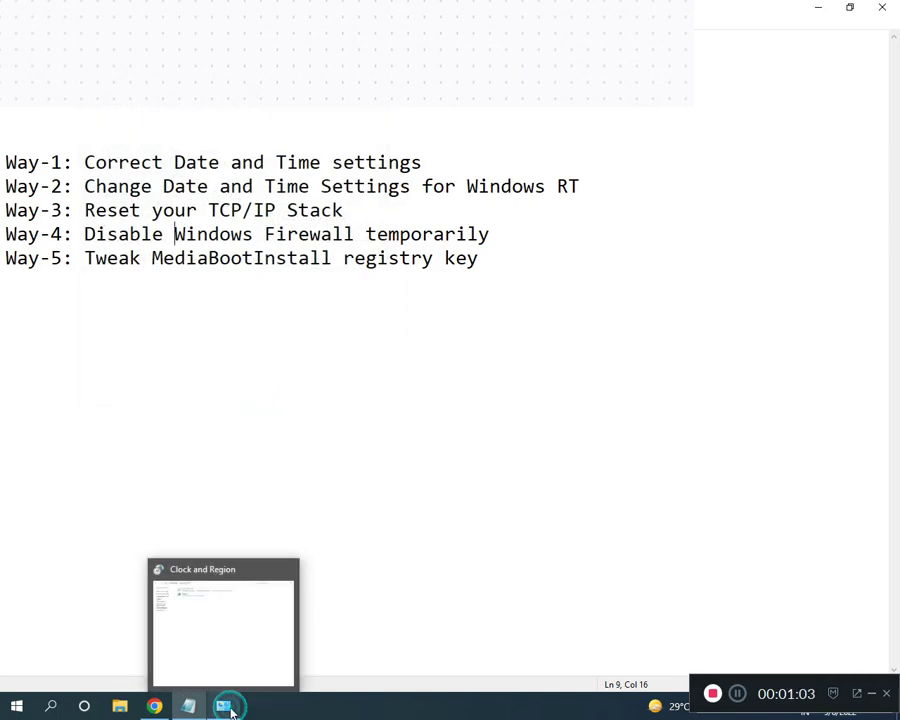
# Step: Reach the Network Connections list via Network and Sharing Center
pyautogui.click(224, 620)
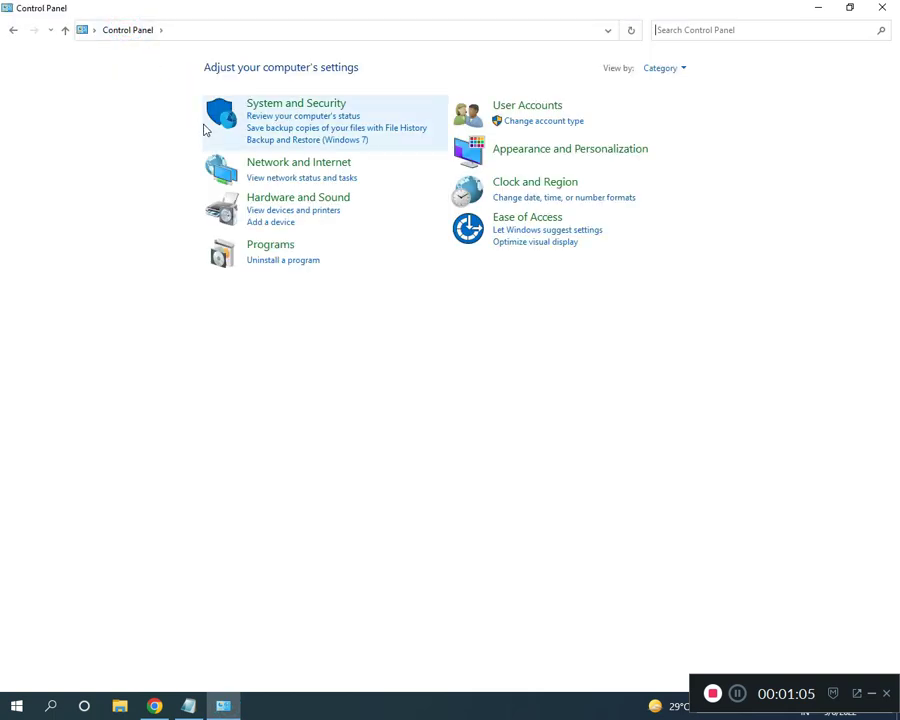
pyautogui.click(298, 162)
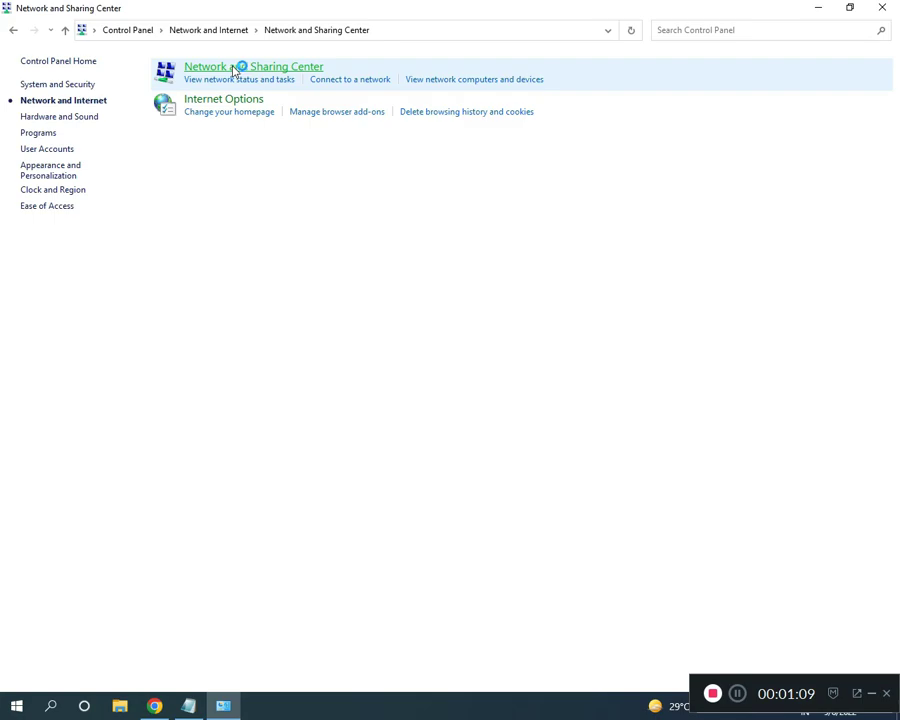
pyautogui.click(252, 66)
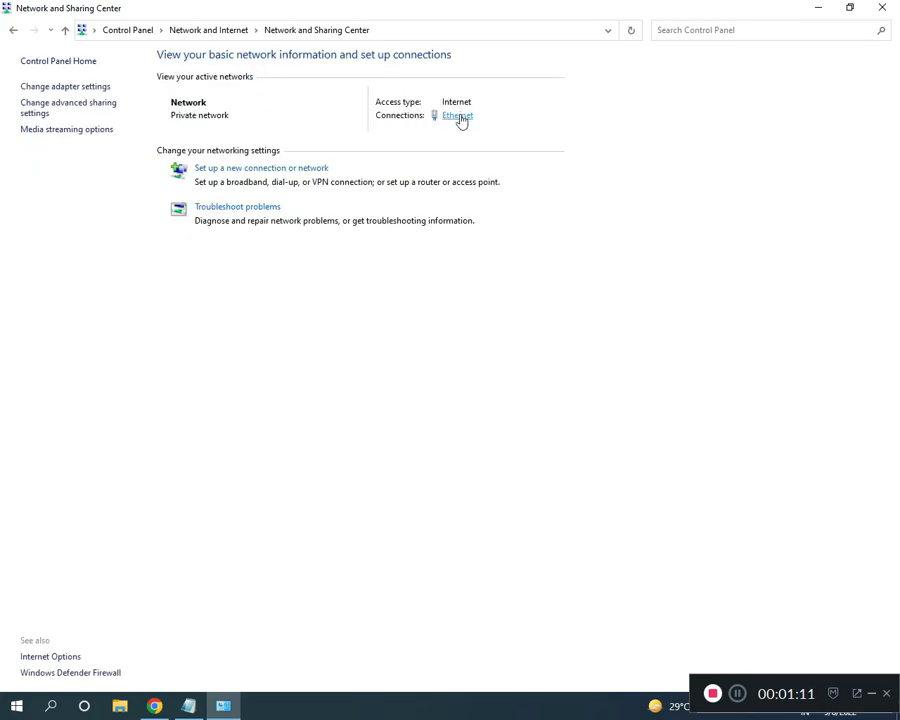
pyautogui.click(456, 114)
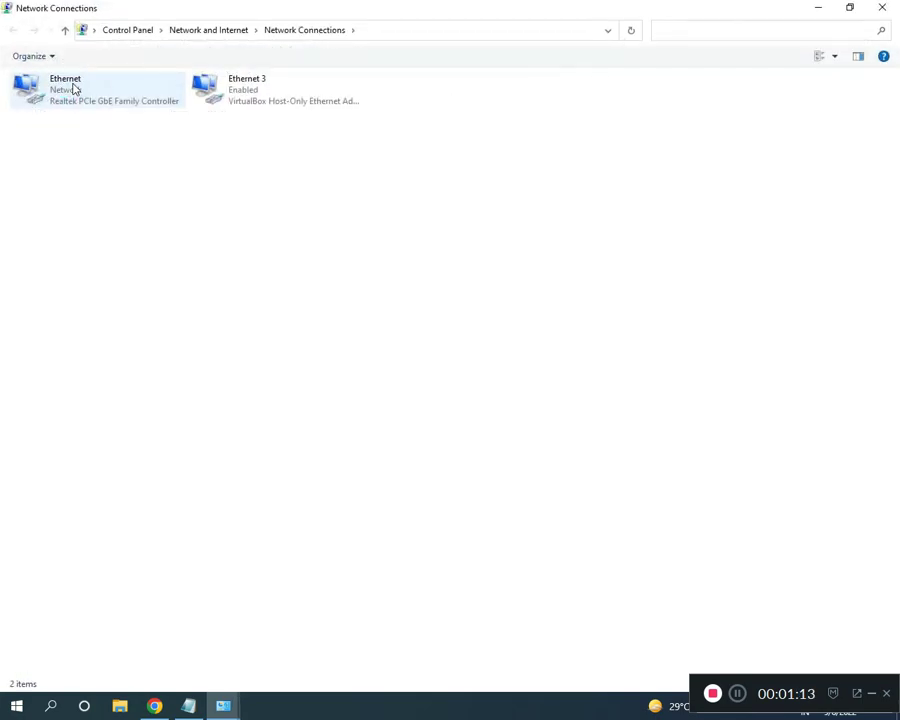
# Step: Inspect the Ethernet adapter's context options and dismiss them without changes
pyautogui.click(280, 90)
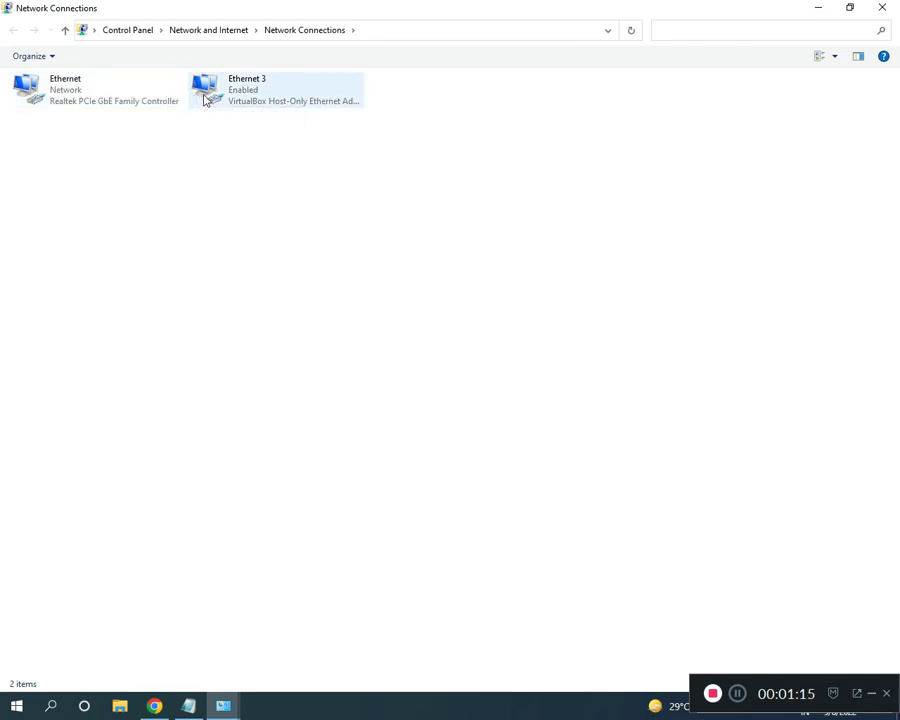
pyautogui.click(96, 88)
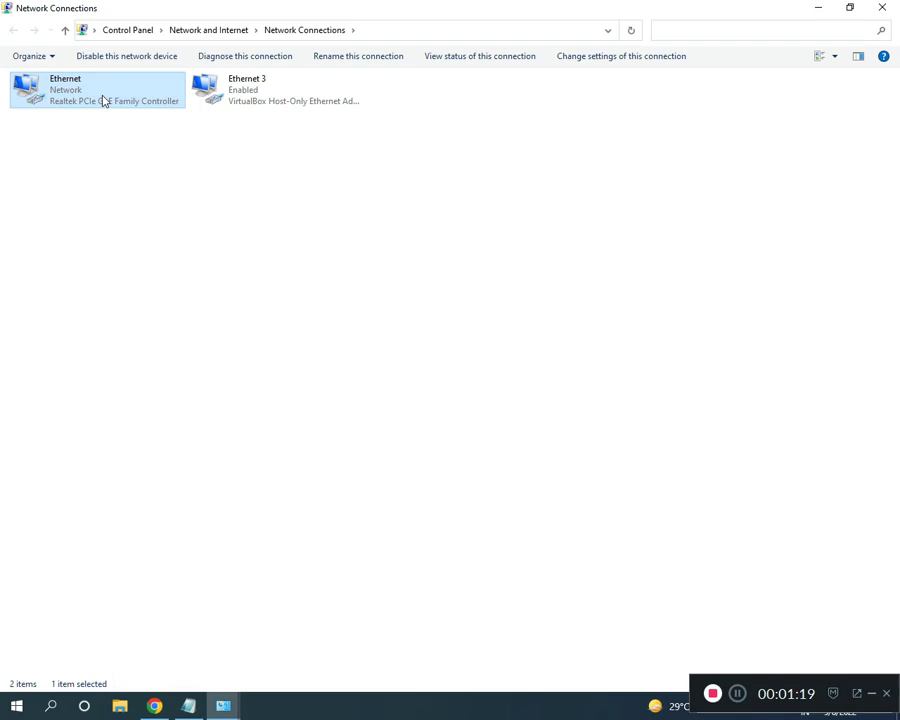
pyautogui.moveTo(96, 94)
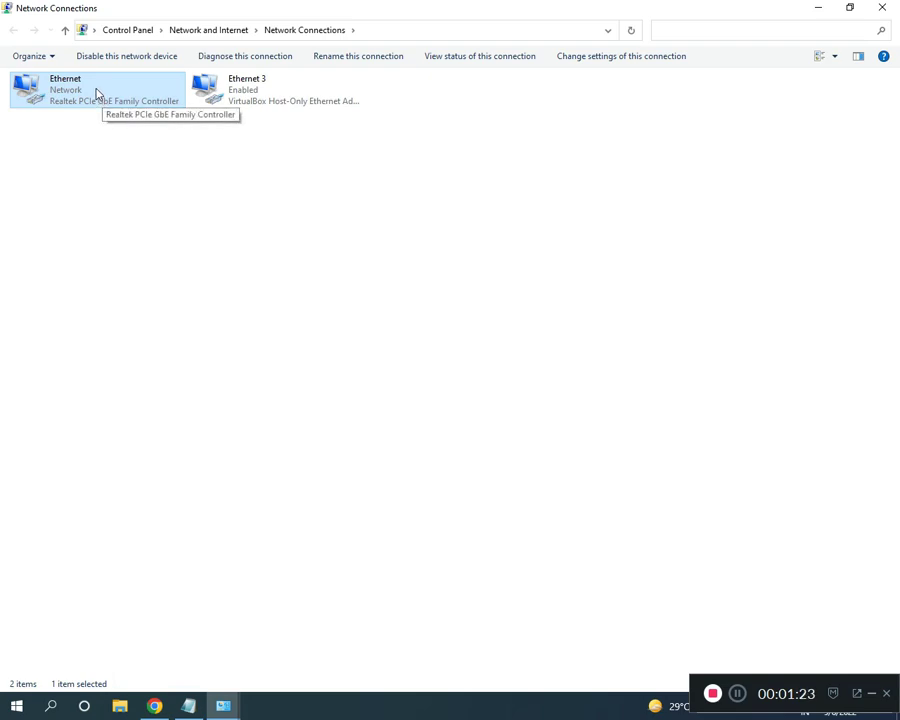
pyautogui.rightClick(96, 90)
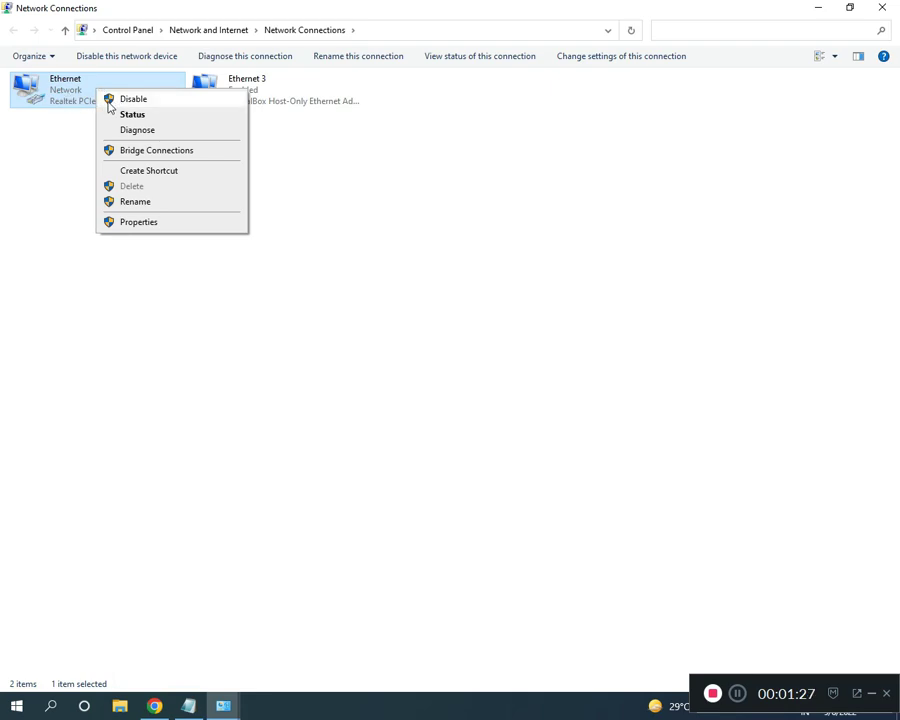
pyautogui.click(340, 596)
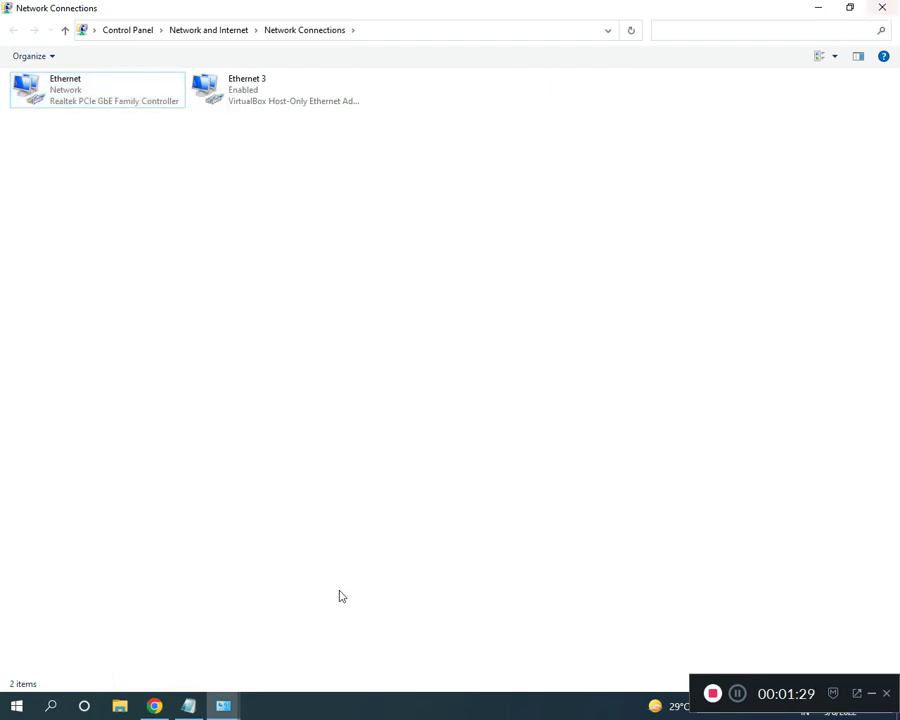
pyautogui.moveTo(224, 706)
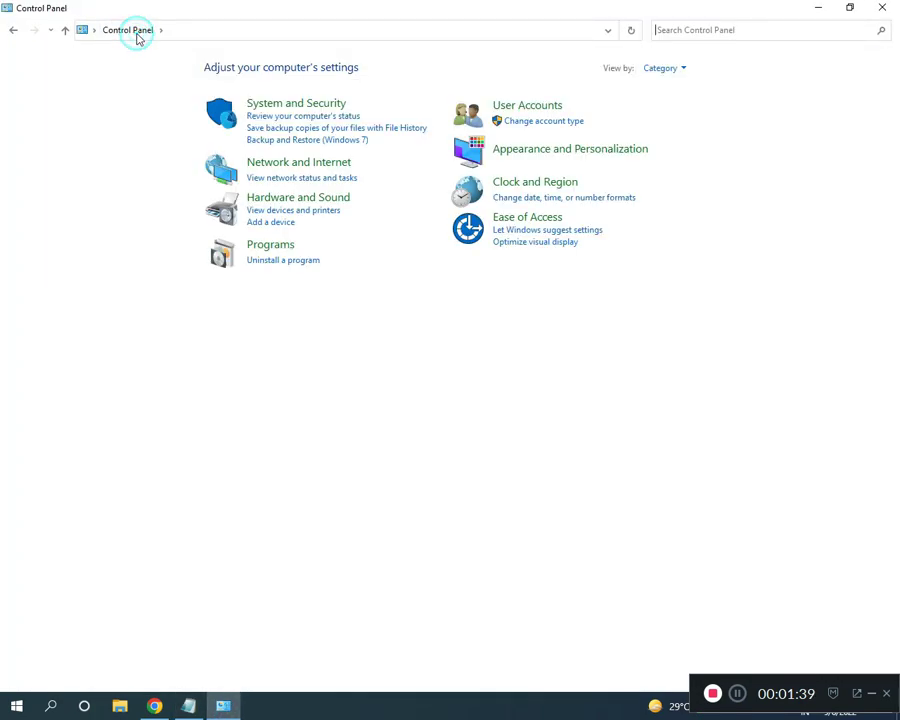
pyautogui.moveTo(296, 104)
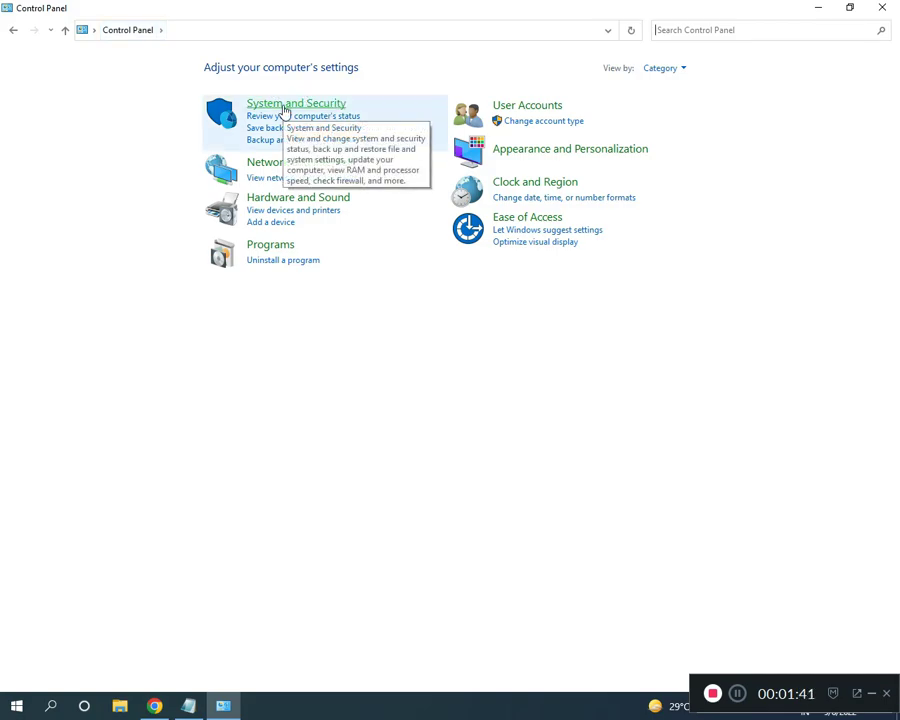
# Step: Reach the Windows Defender Firewall on/off page showing it off for private and public networks
pyautogui.click(296, 104)
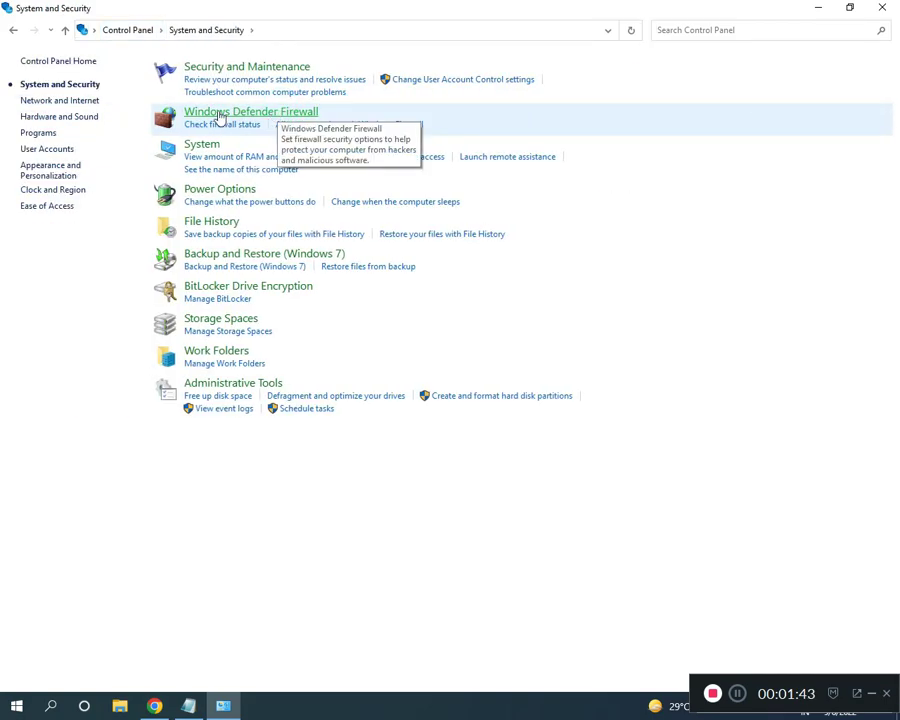
pyautogui.click(250, 112)
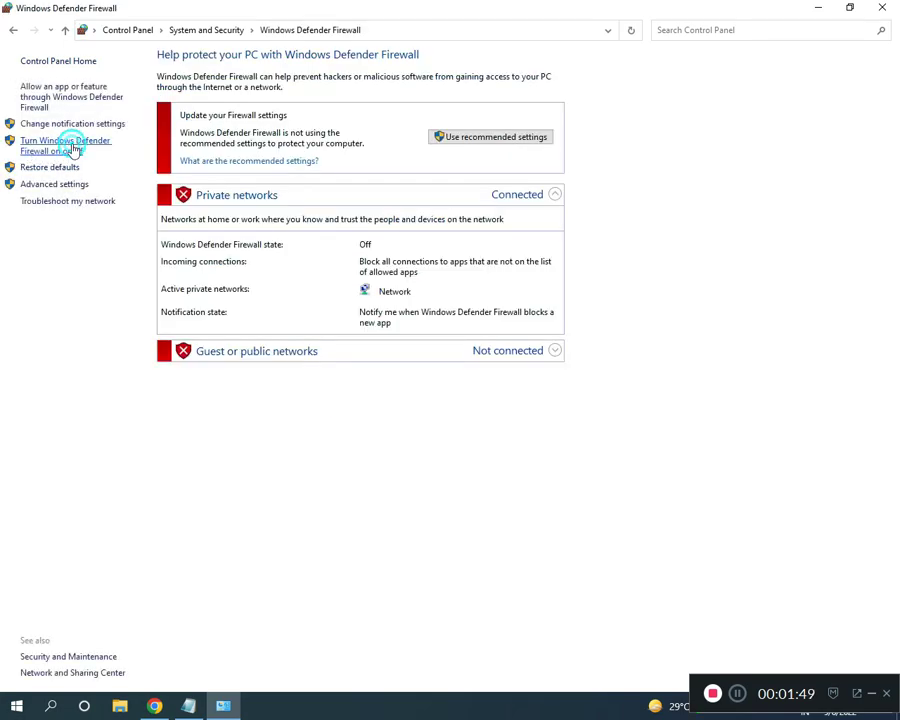
pyautogui.click(66, 144)
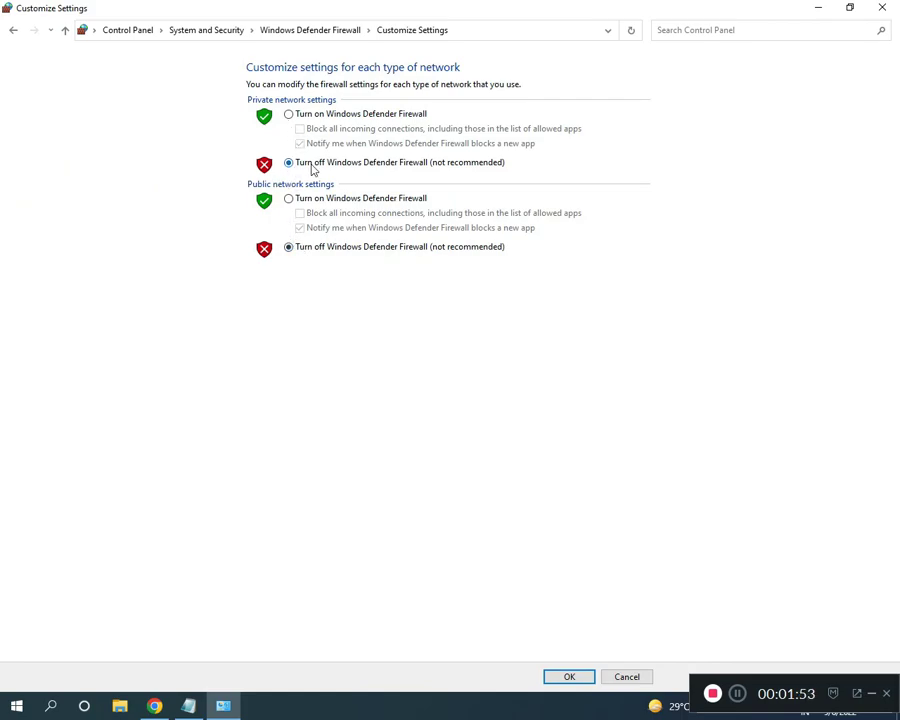
pyautogui.moveTo(364, 544)
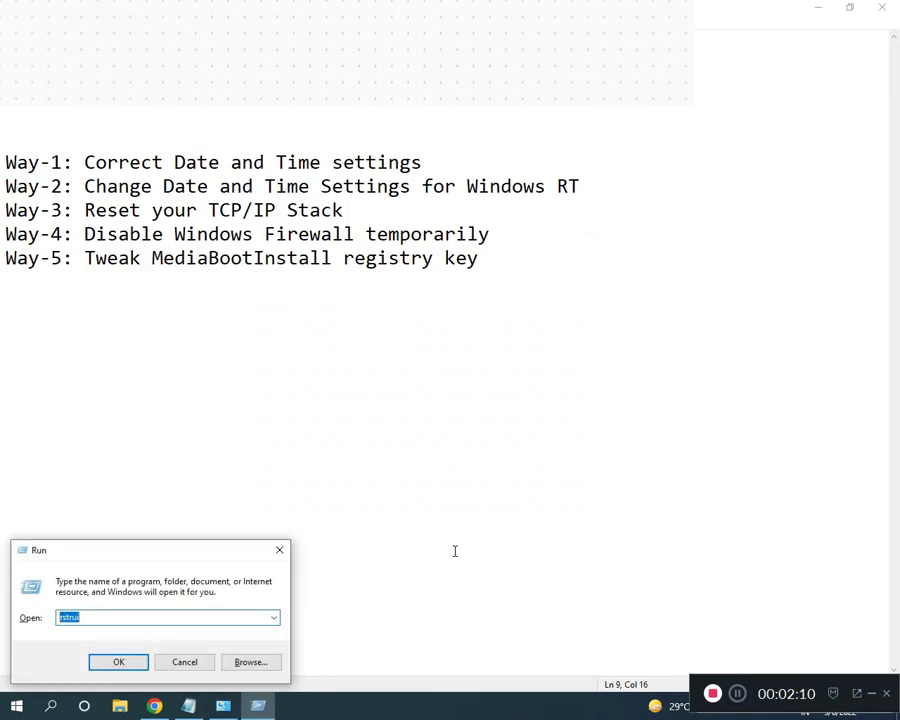
# Step: Run regedit from the Run box and approve the prompt so Registry Editor opens
pyautogui.write('regedit')
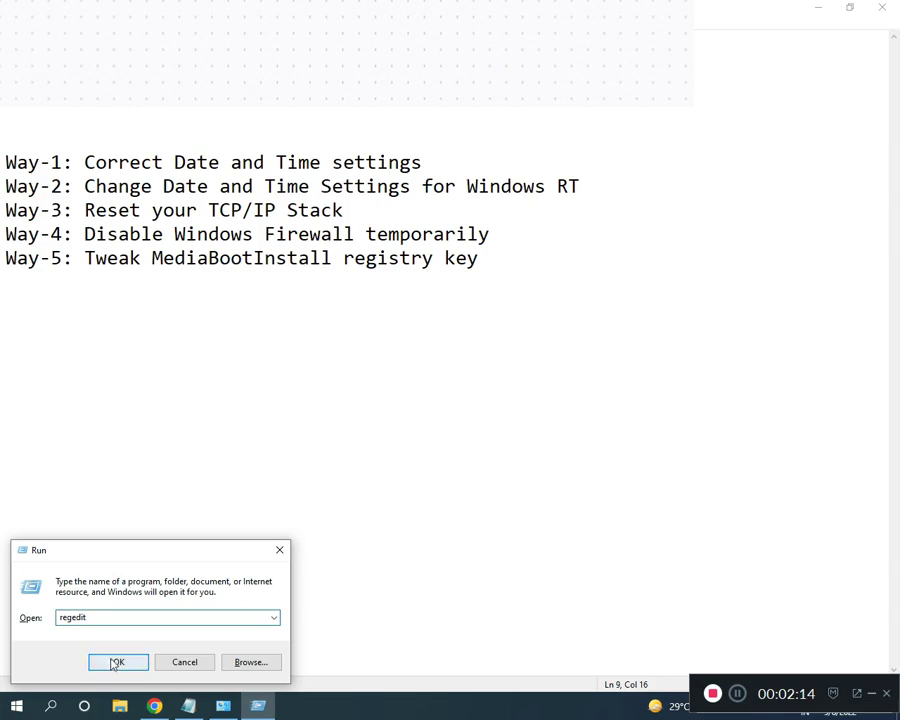
pyautogui.click(116, 662)
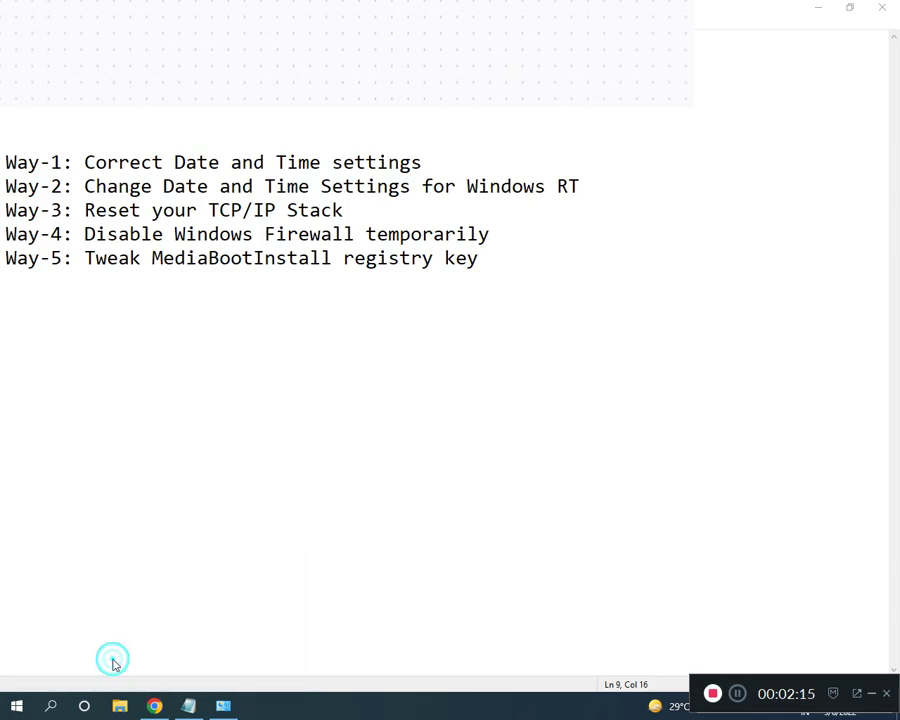
pyautogui.click(256, 708)
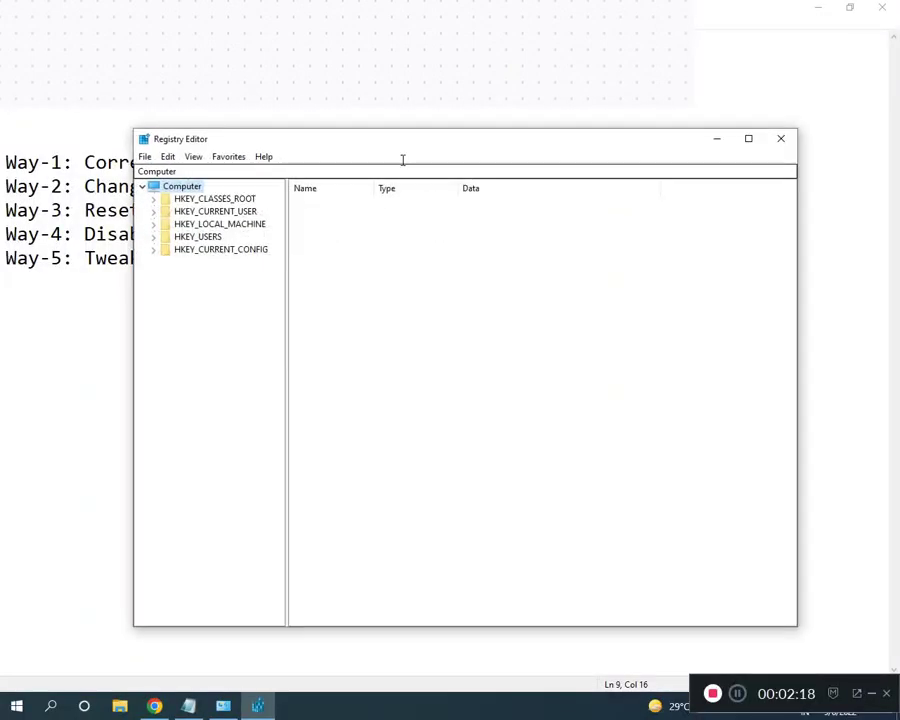
# Step: Maximize Registry Editor and expand HKEY_LOCAL_MACHINE\SOFTWARE\Microsoft down to the Windows key
pyautogui.click(748, 138)
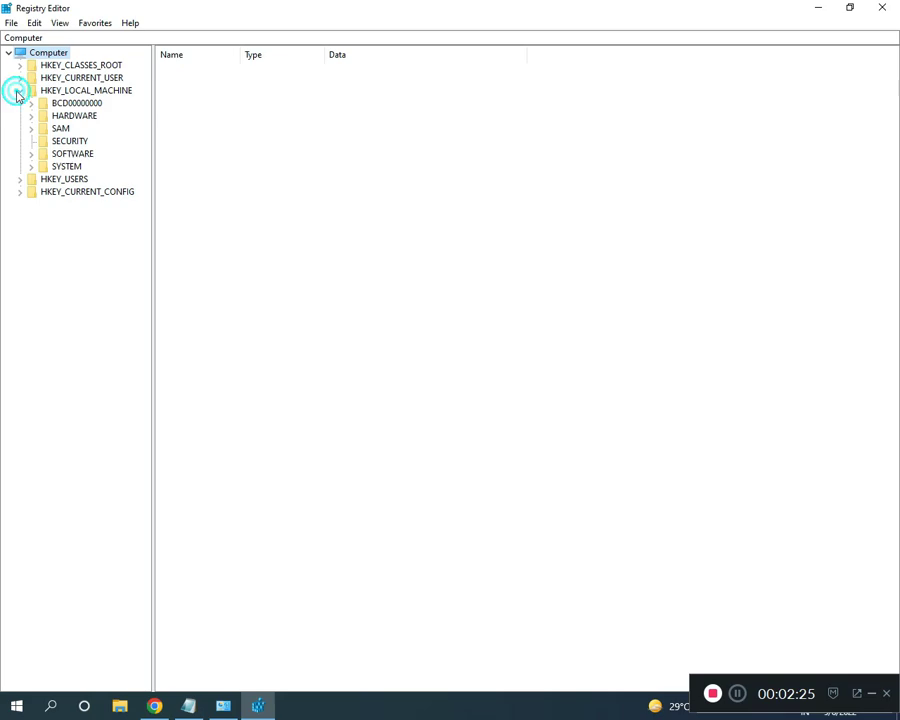
pyautogui.click(20, 90)
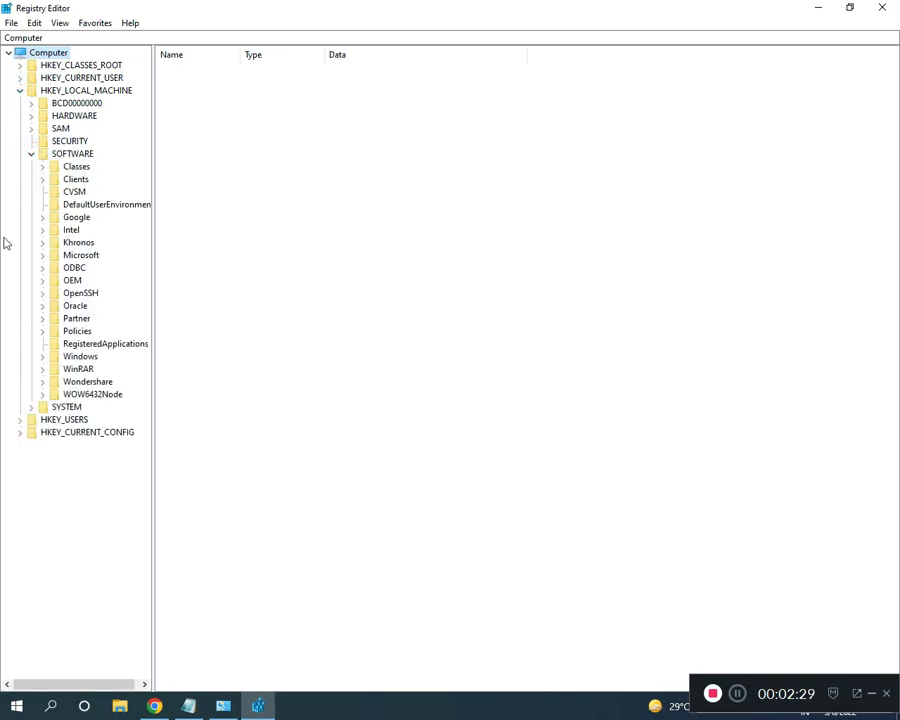
pyautogui.moveTo(48, 308)
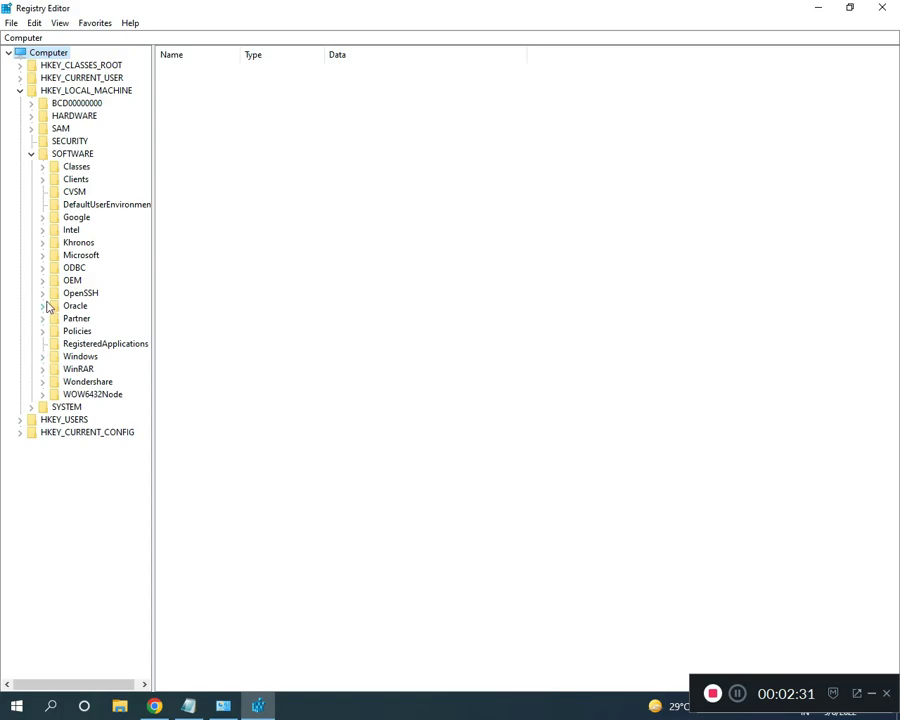
pyautogui.click(44, 256)
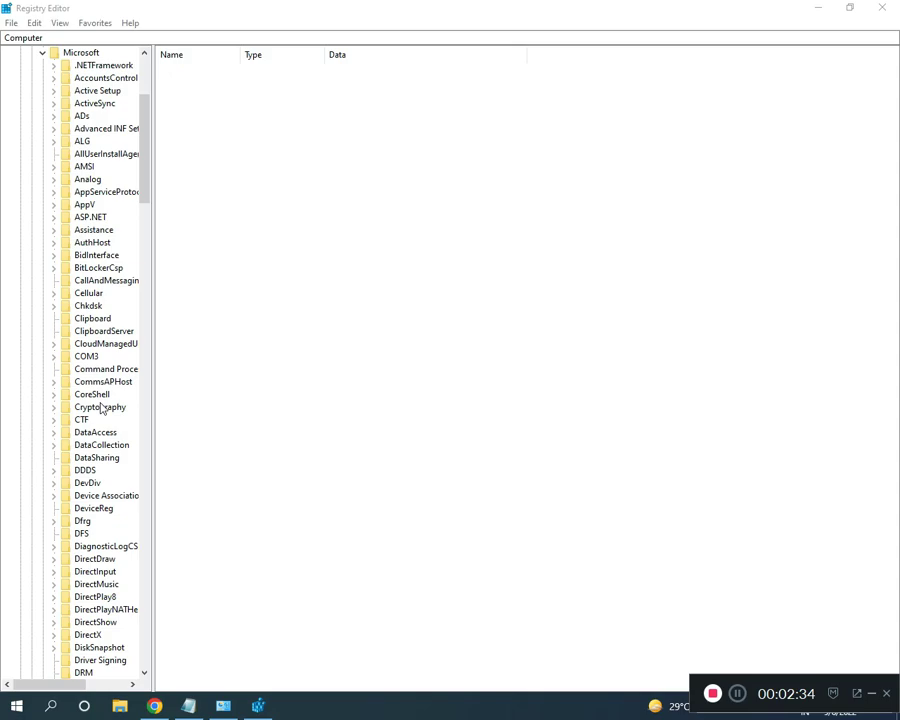
pyautogui.scroll(-3)
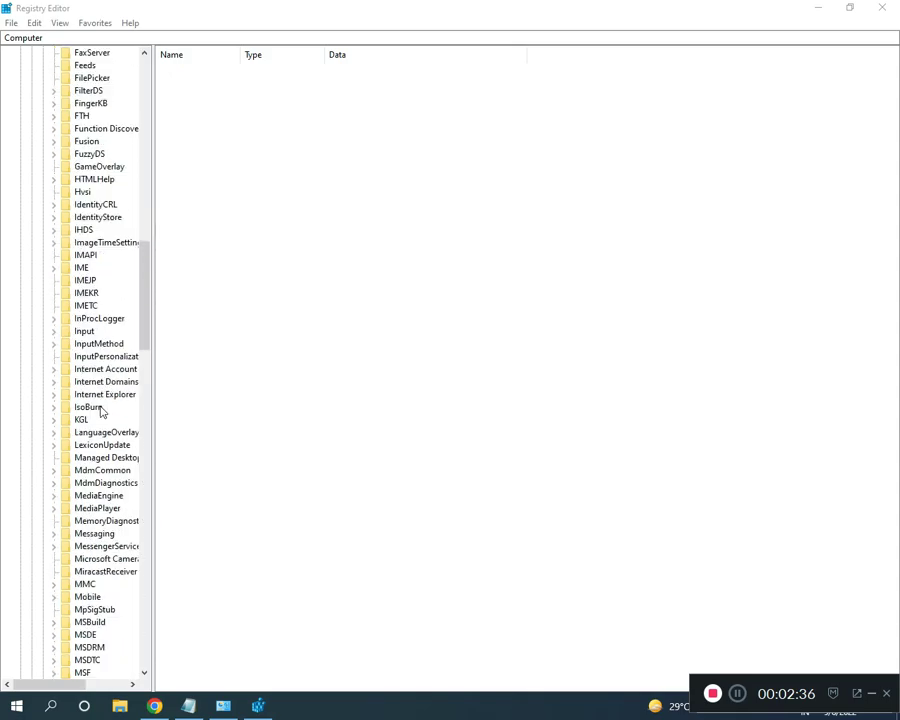
pyautogui.scroll(-3)
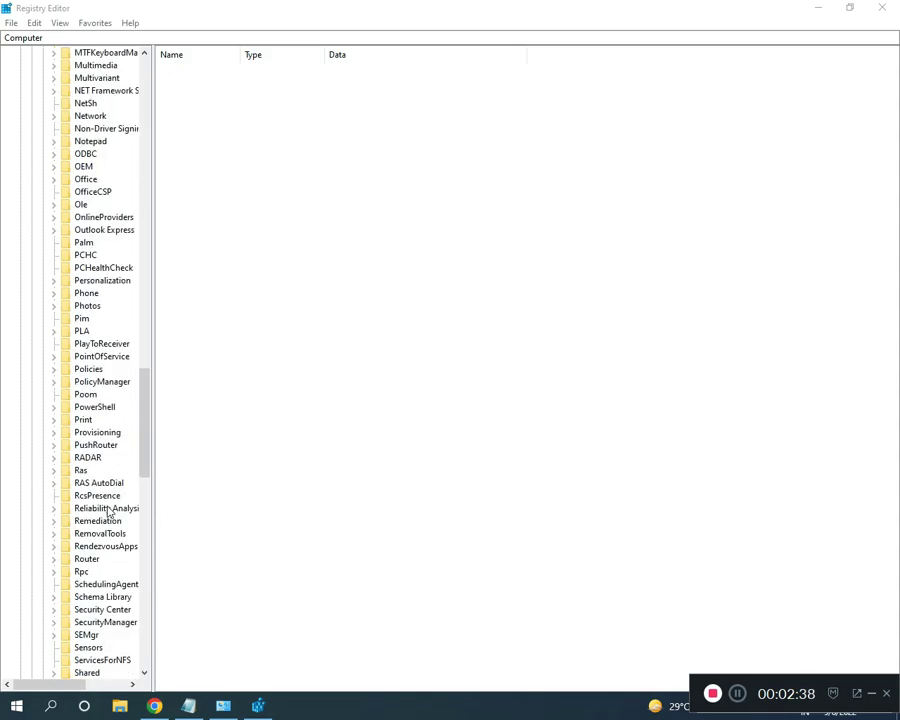
pyautogui.scroll(-3)
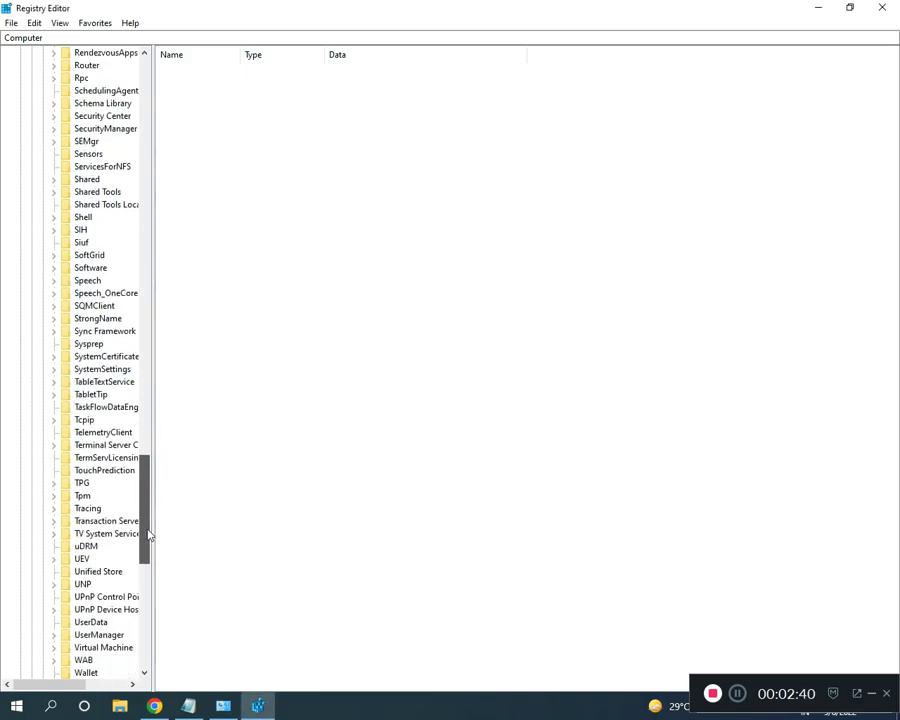
pyautogui.scroll(-3)
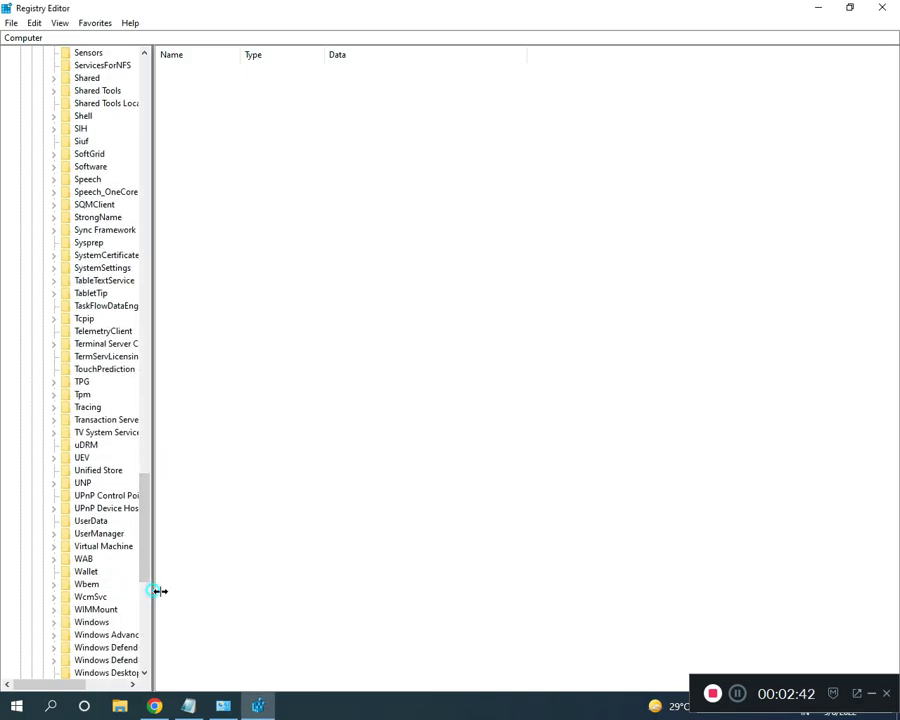
pyautogui.moveTo(160, 592); pyautogui.dragTo(320, 592)
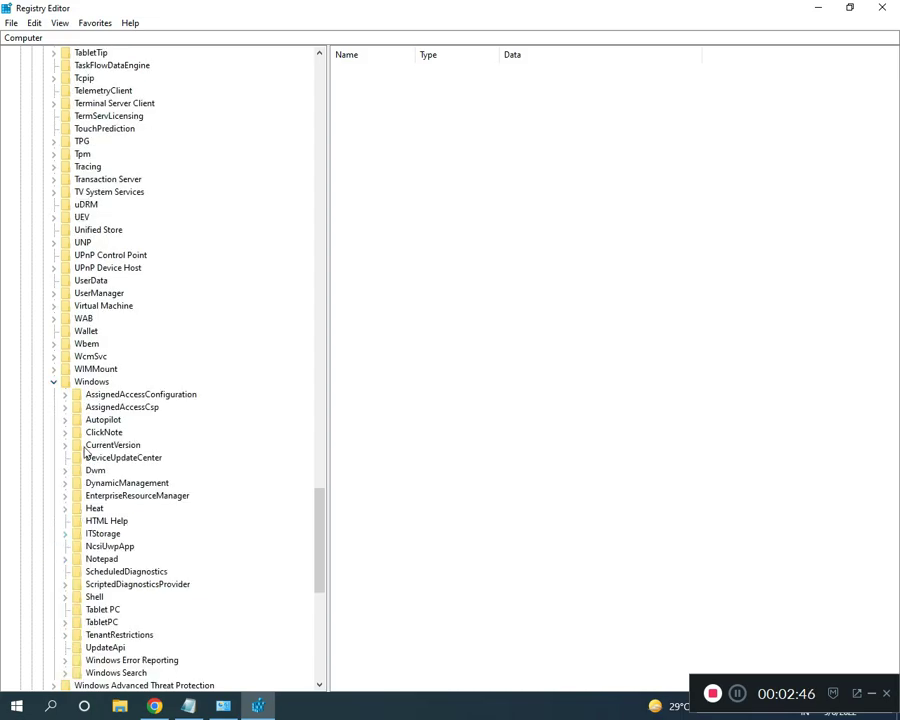
# Step: Expand CurrentVersion and scroll to its Setup key with OOBE, State and Sysprep subkeys
pyautogui.click(64, 444)
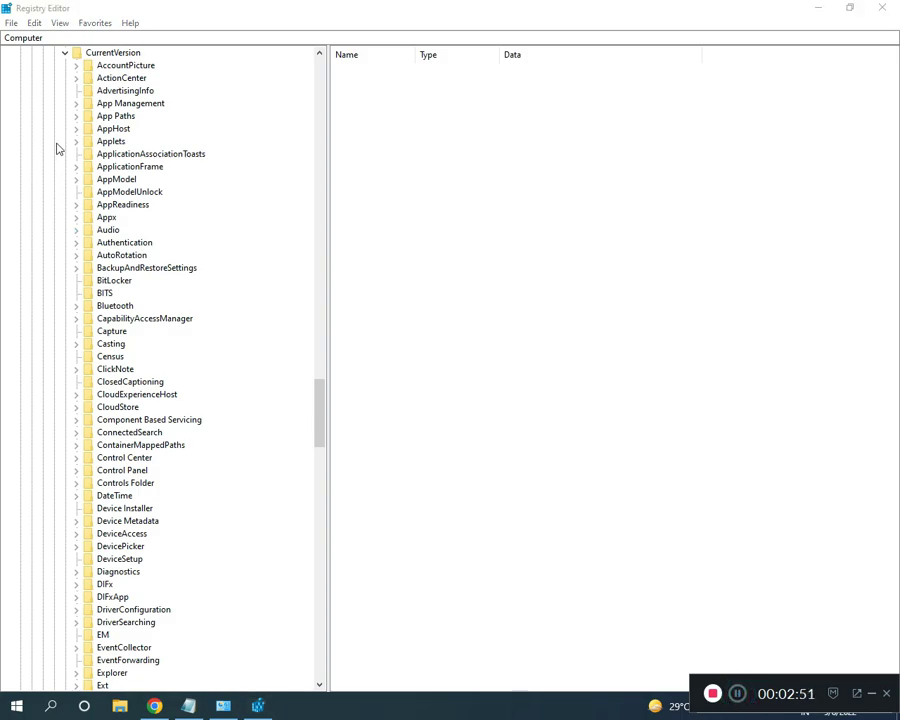
pyautogui.scroll(-3)
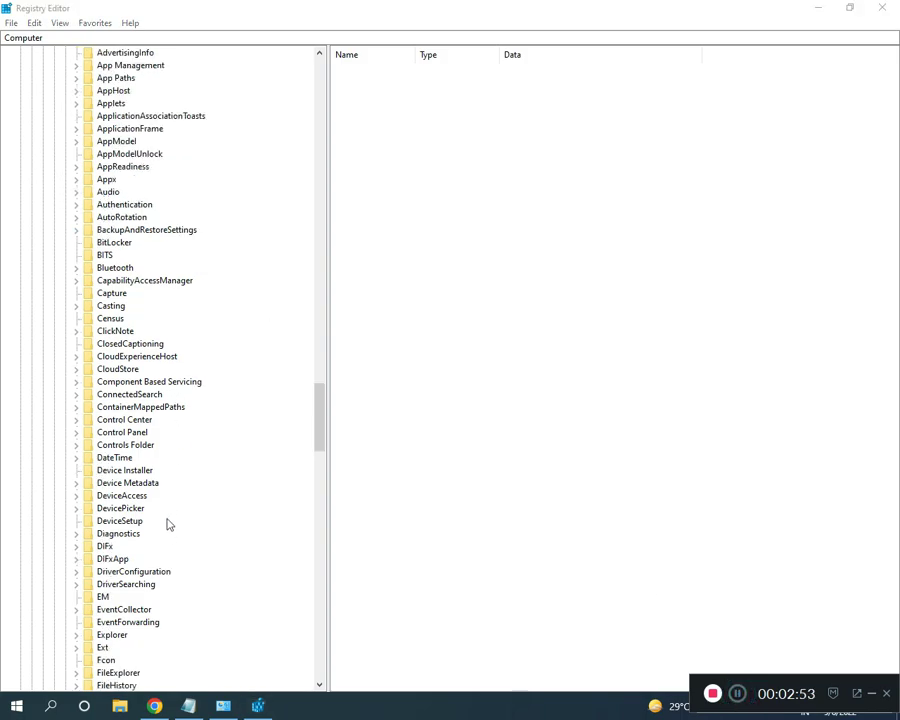
pyautogui.scroll(-3)
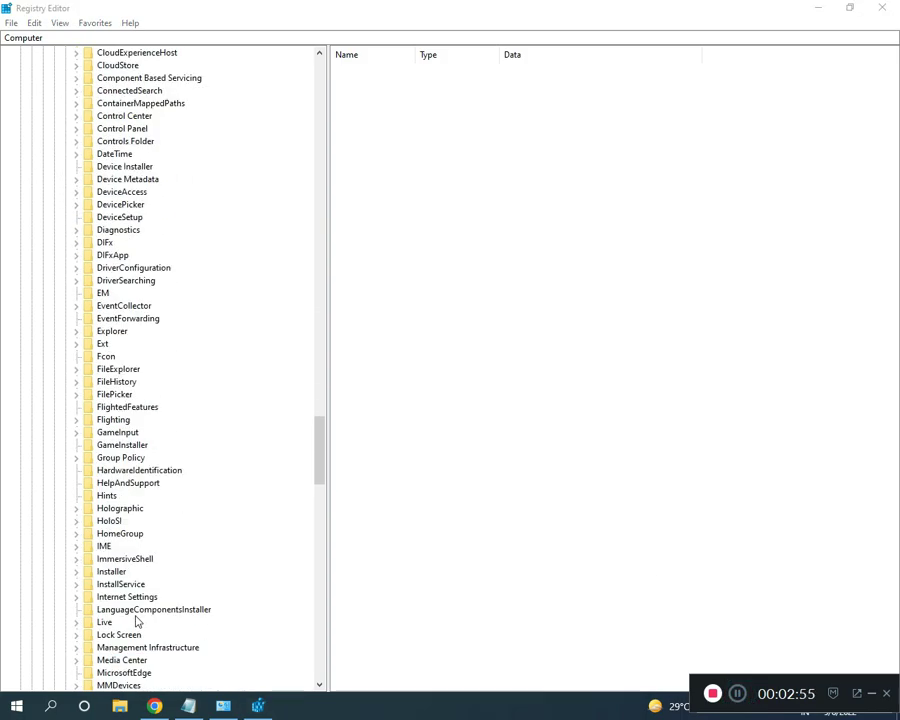
pyautogui.scroll(-3)
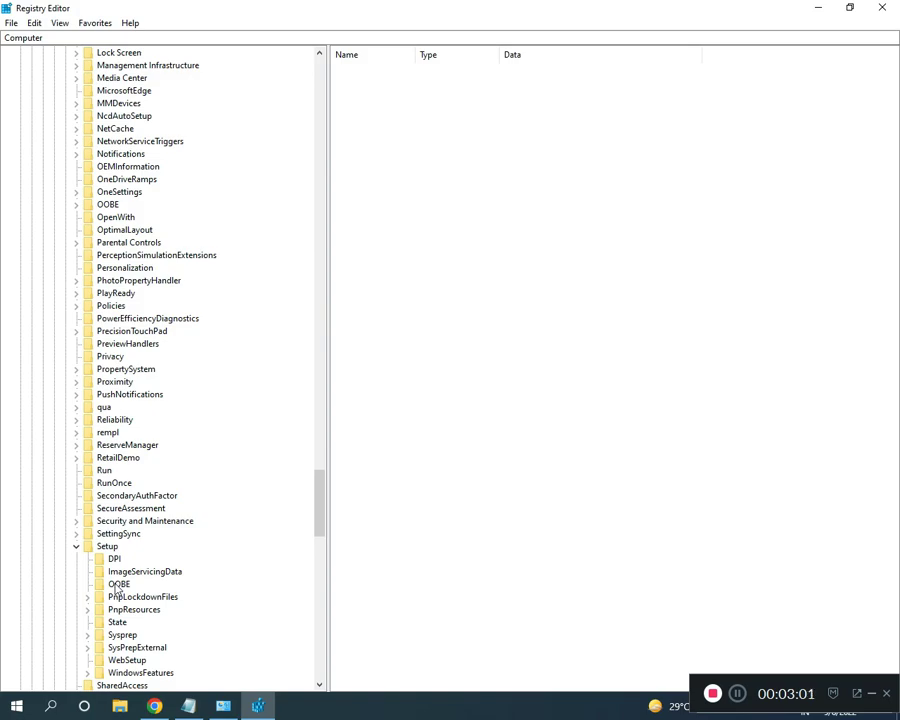
# Step: Select the OOBE key and edit MediaBootInstall to hold value data 0
pyautogui.click(118, 584)
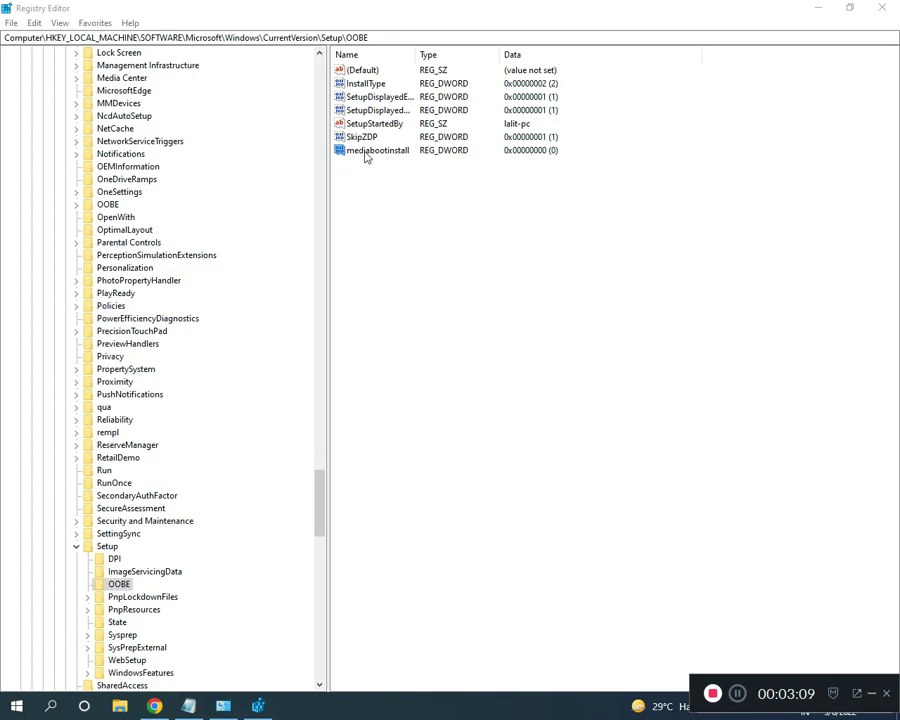
pyautogui.doubleClick(376, 150)
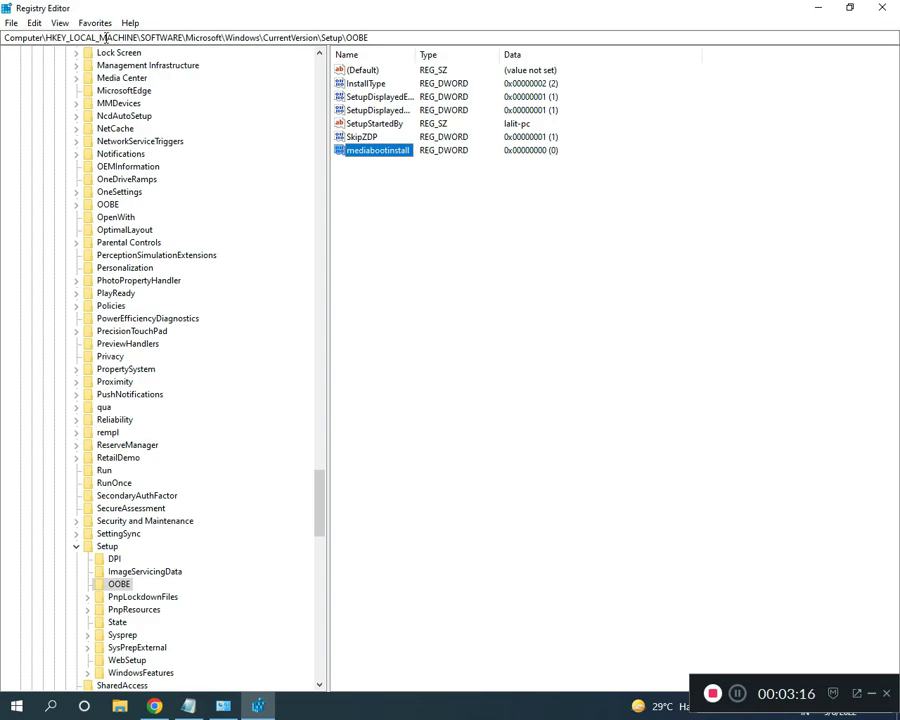
pyautogui.moveTo(604, 64)
pyautogui.write('cmd')
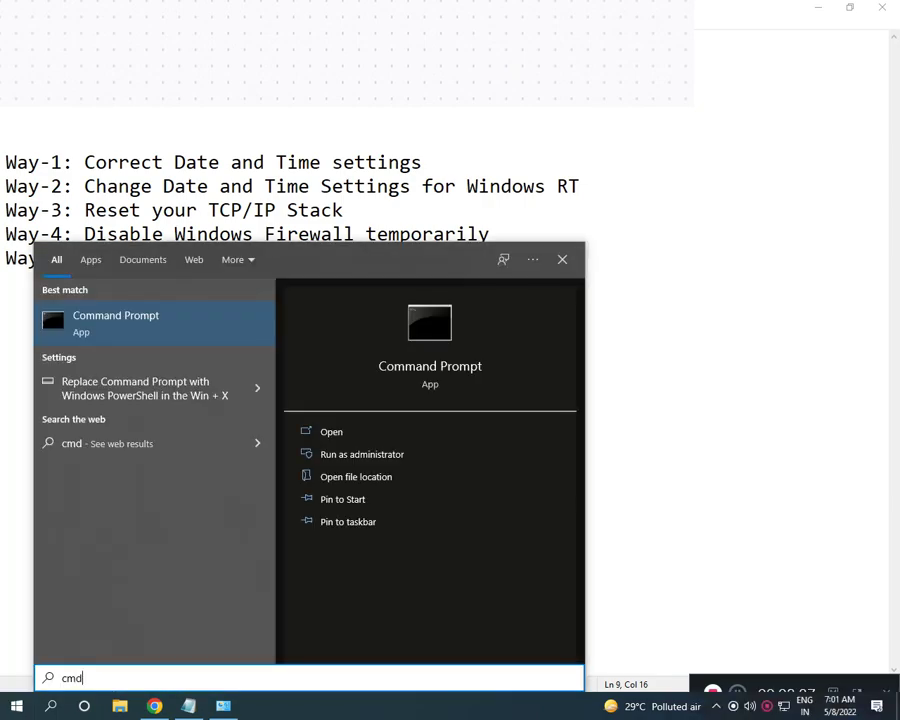
# Step: Run Command Prompt as administrator from the cmd search result
pyautogui.rightClick(114, 322)
pyautogui.write('slmgr /rearm')
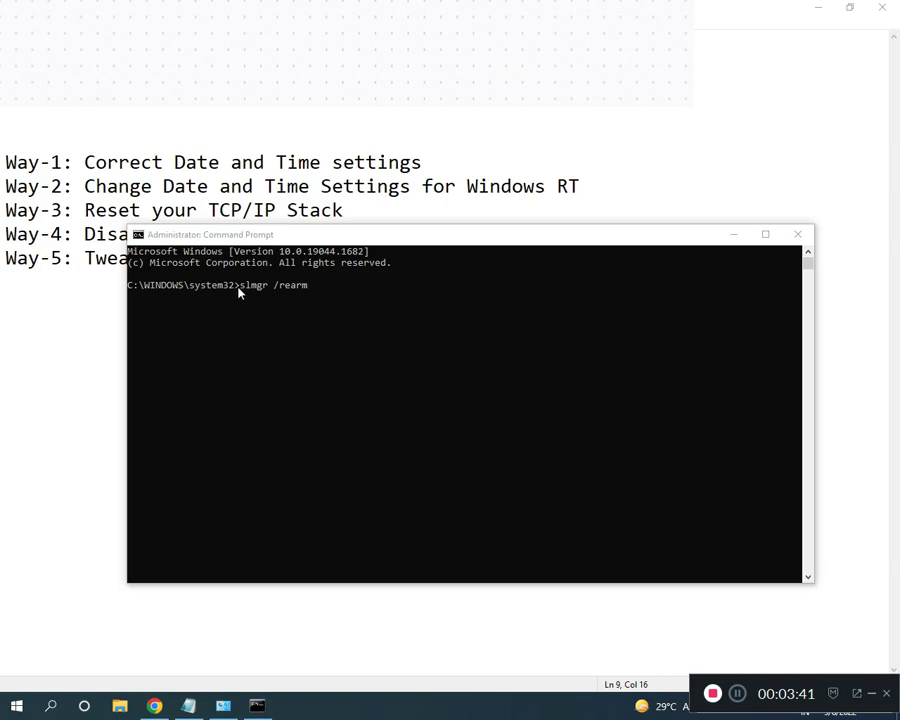
pyautogui.moveTo(272, 292)
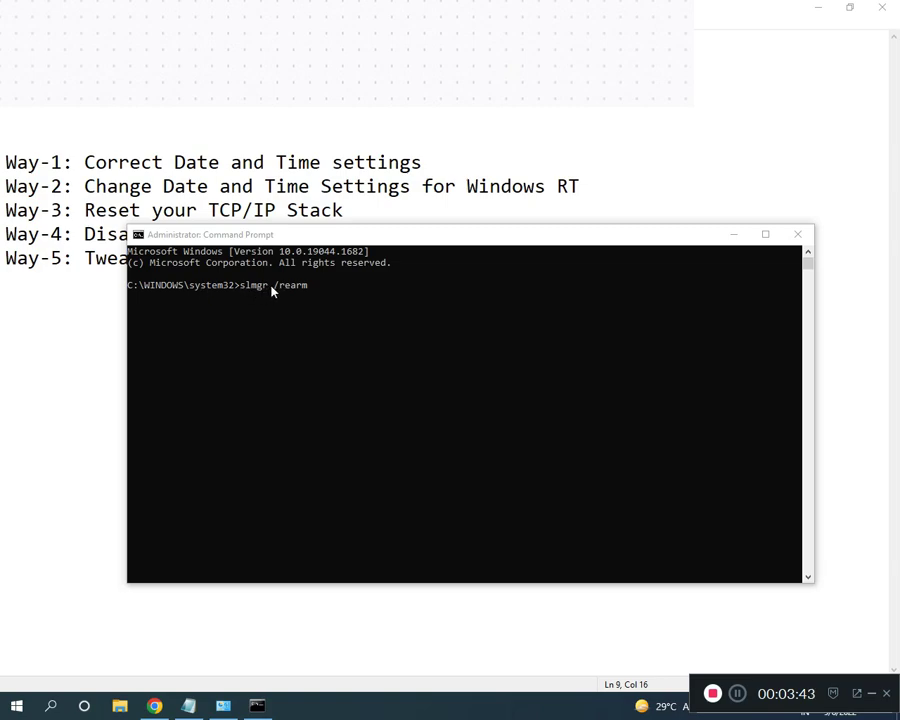
pyautogui.moveTo(304, 290)
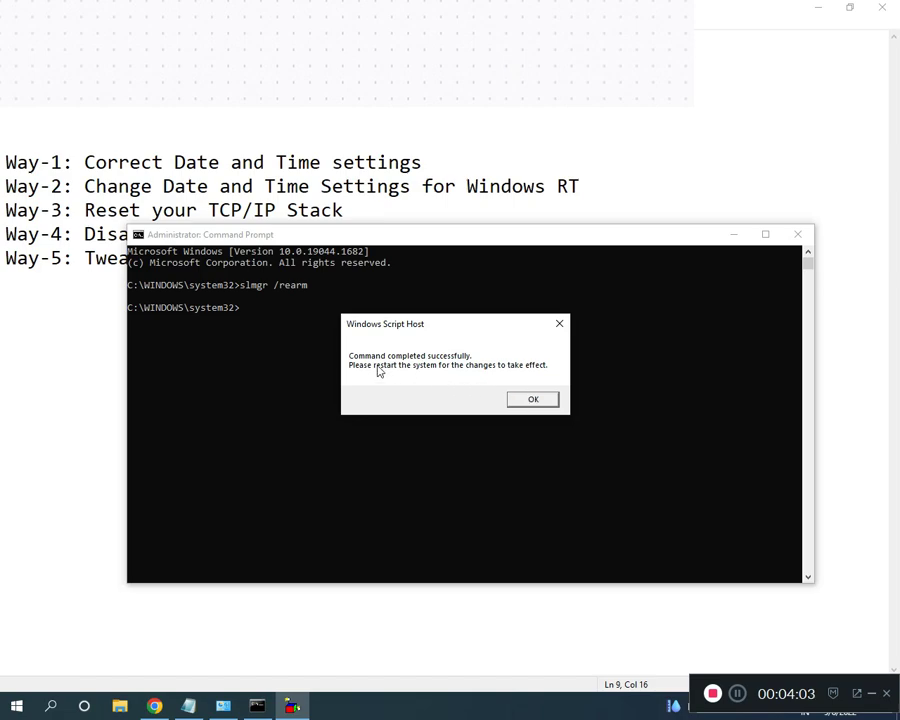
pyautogui.moveTo(440, 376)
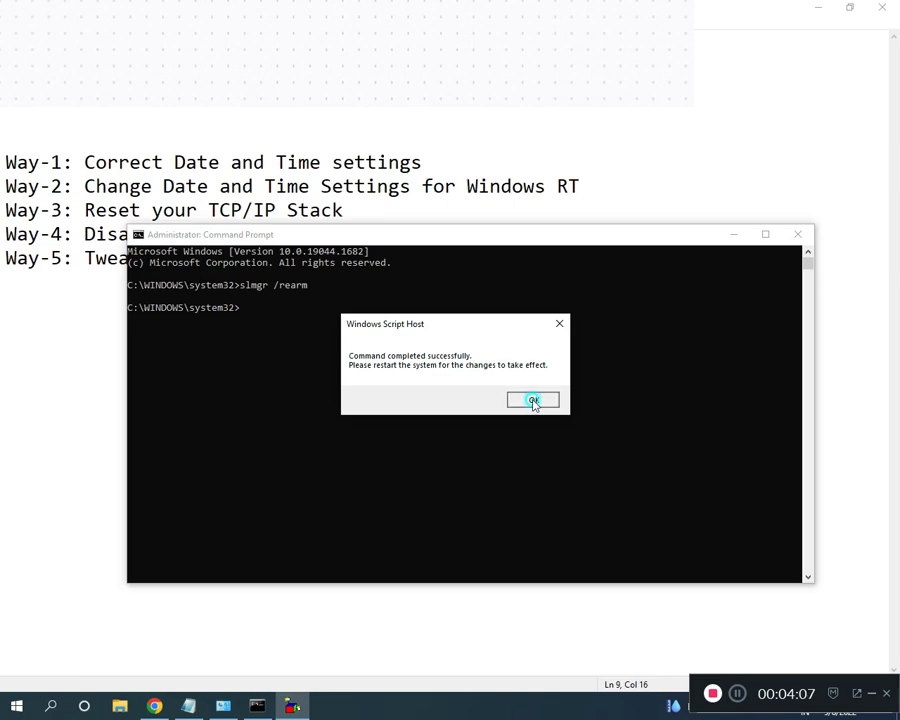
# Step: Acknowledge the slmgr /rearm success message and minimize the console
pyautogui.click(532, 400)
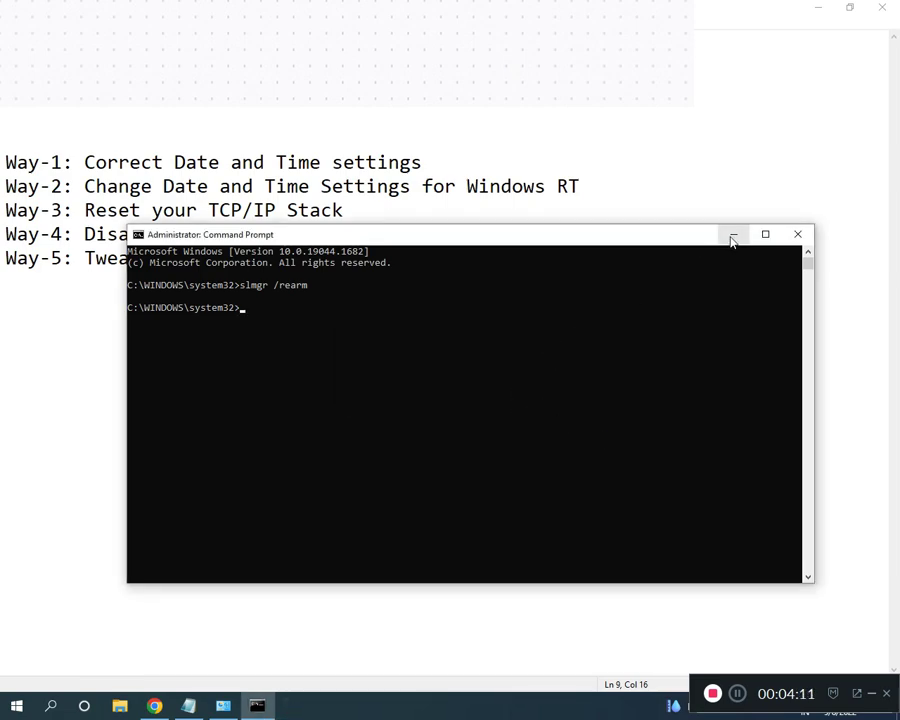
pyautogui.click(732, 234)
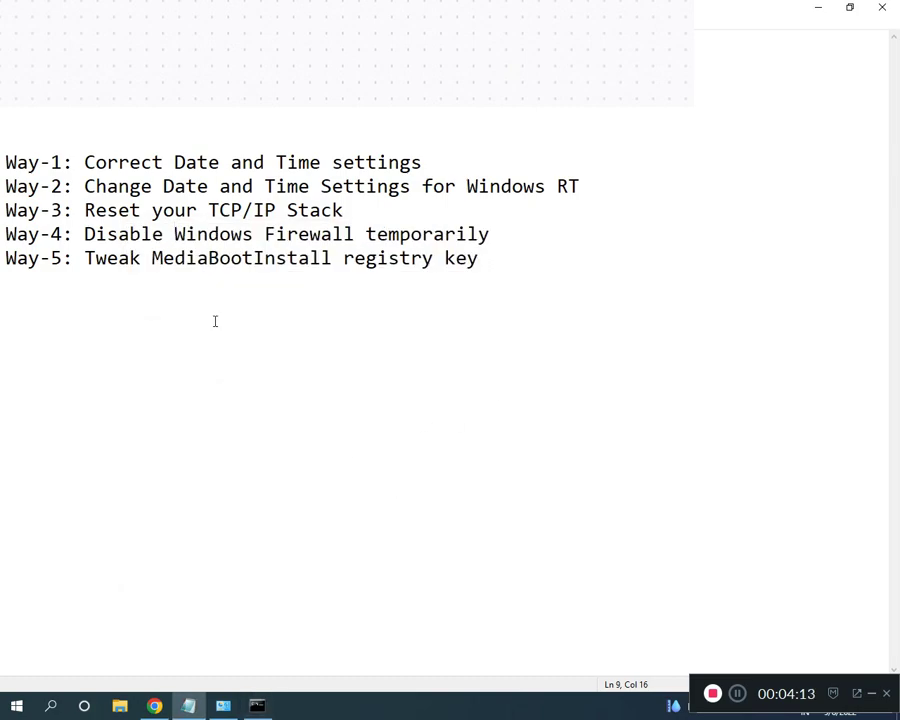
pyautogui.moveTo(76, 258)
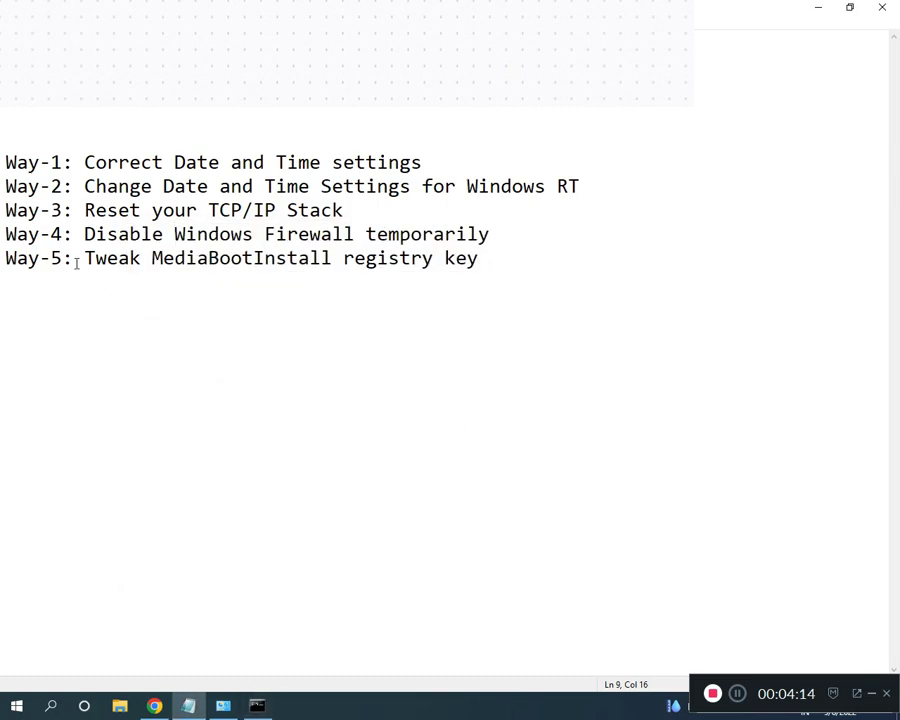